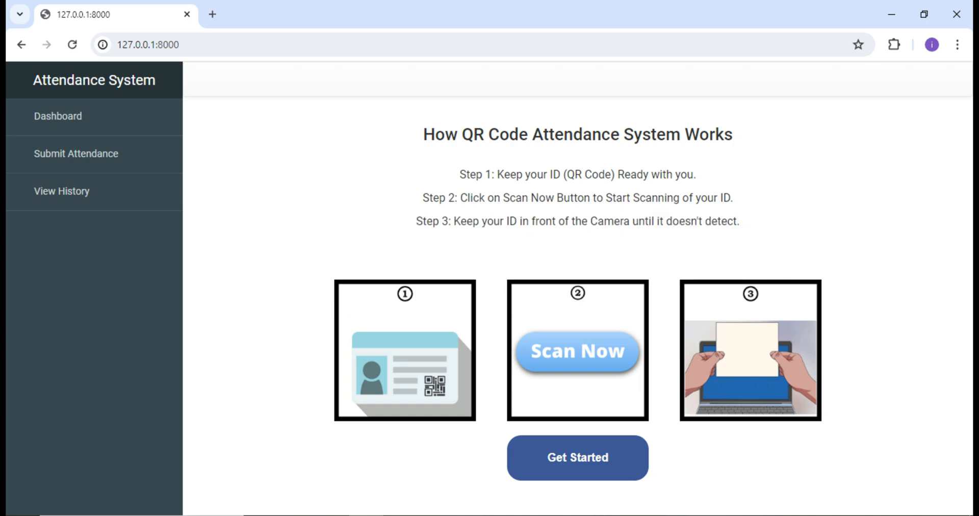
mouse_move(76, 153)
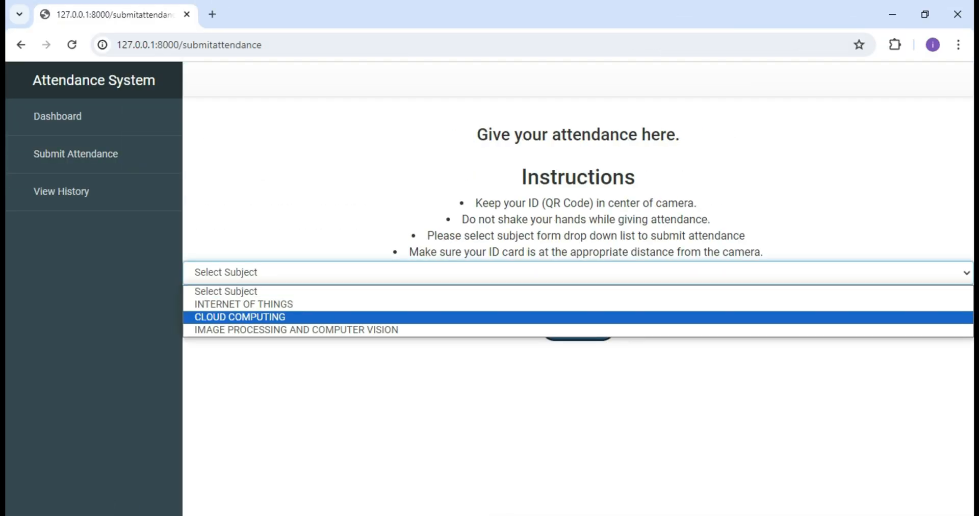
Step: Choose INTERNET OF THINGS as the subject on Submit Attendance, then view the attendance history
left_click(243, 304)
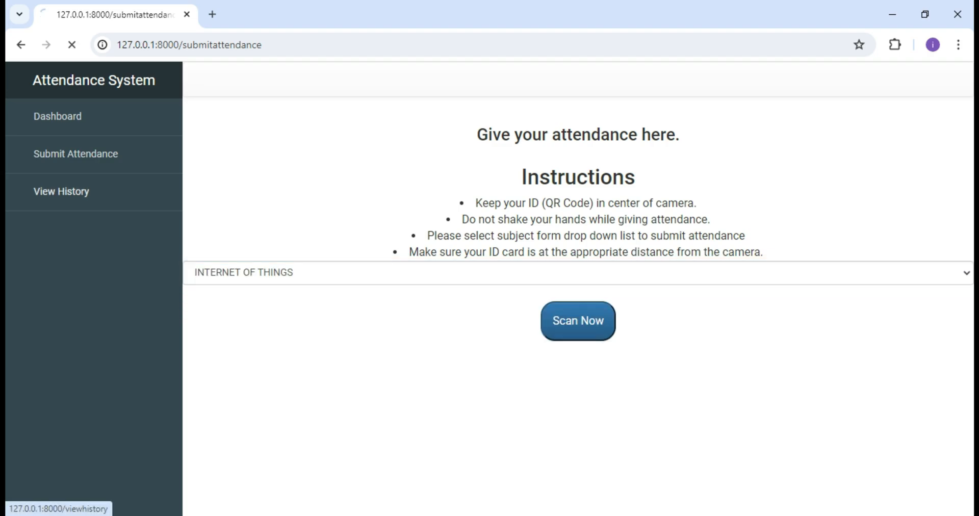
left_click(60, 190)
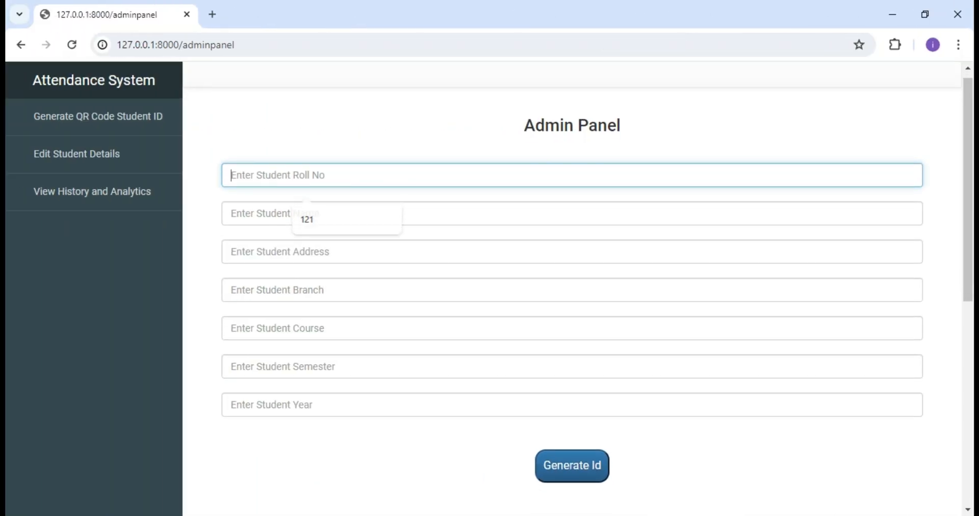
Step: Fill the student ID form for roll no 12345, generate the QR code and download it without printing
left_click(571, 465)
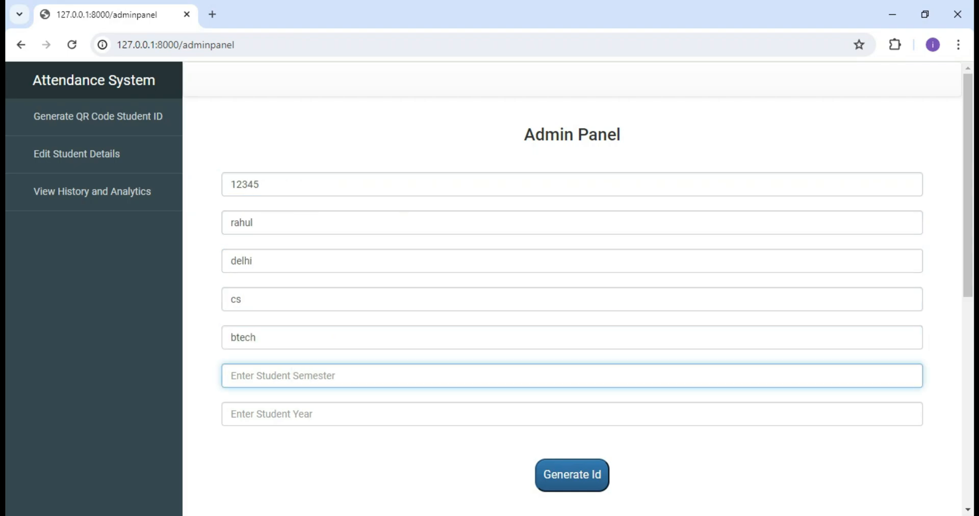
left_click(571, 474)
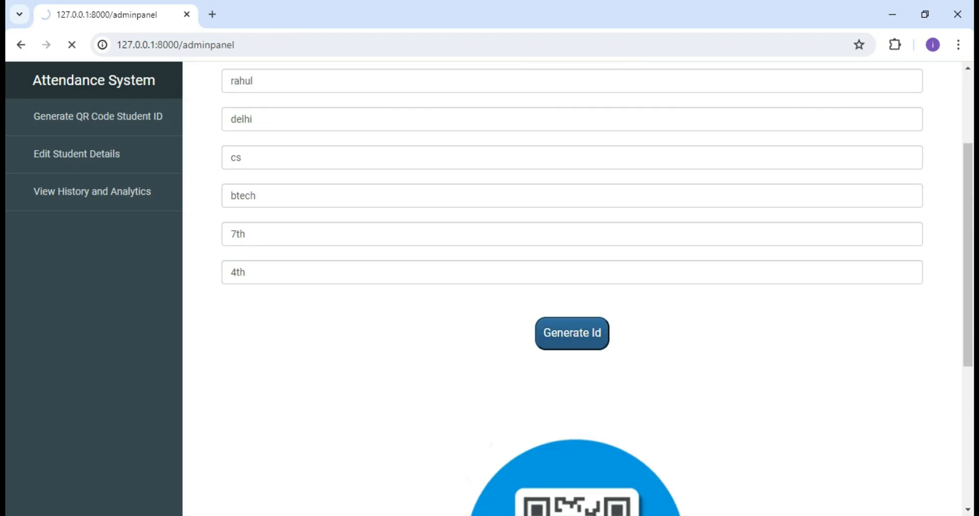
left_click(571, 332)
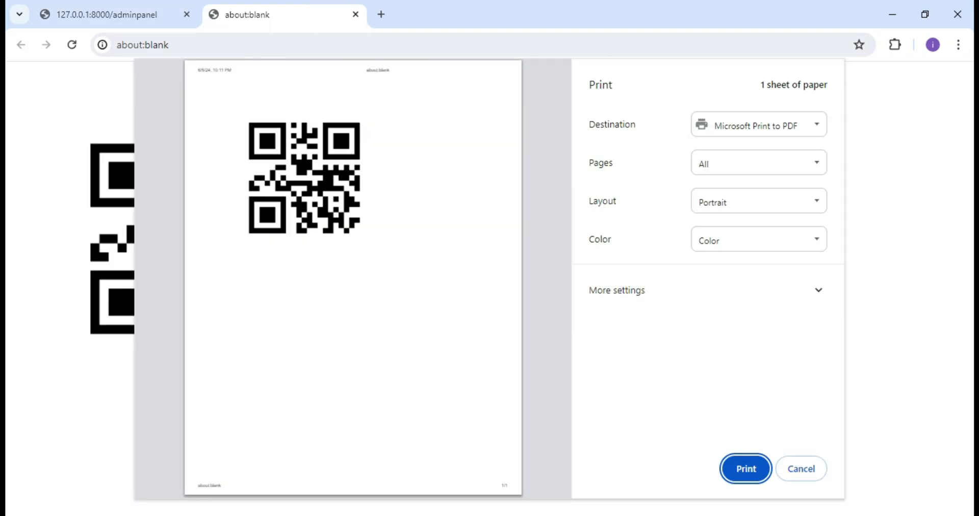
left_click(801, 468)
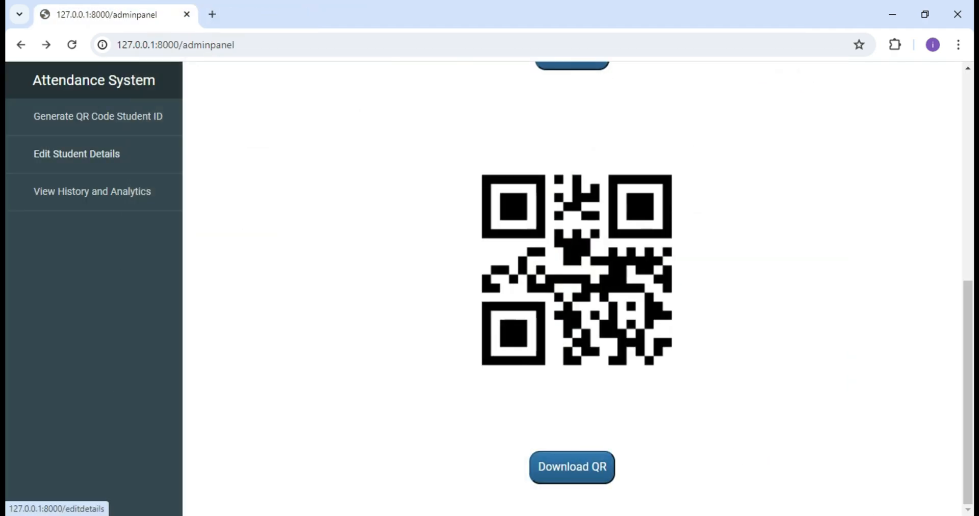
left_click(76, 154)
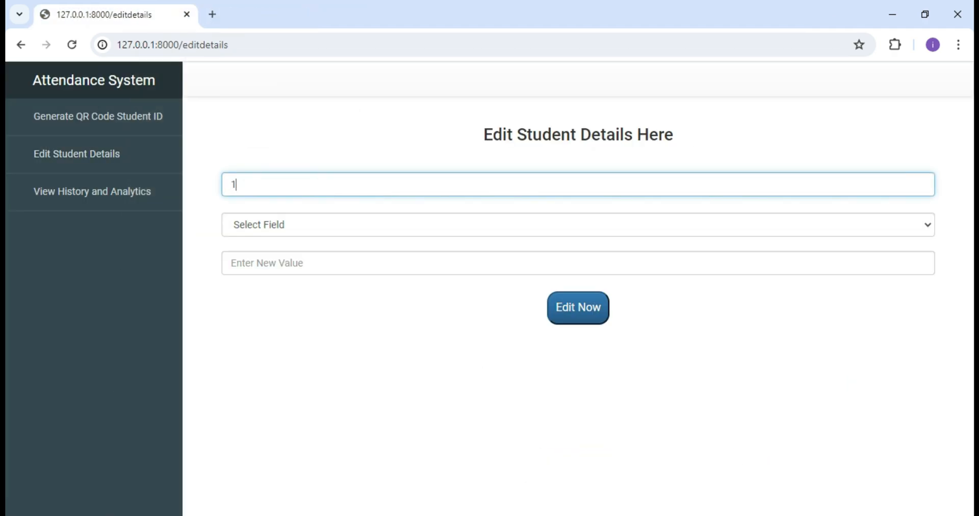
left_click(574, 225)
type("Ra")
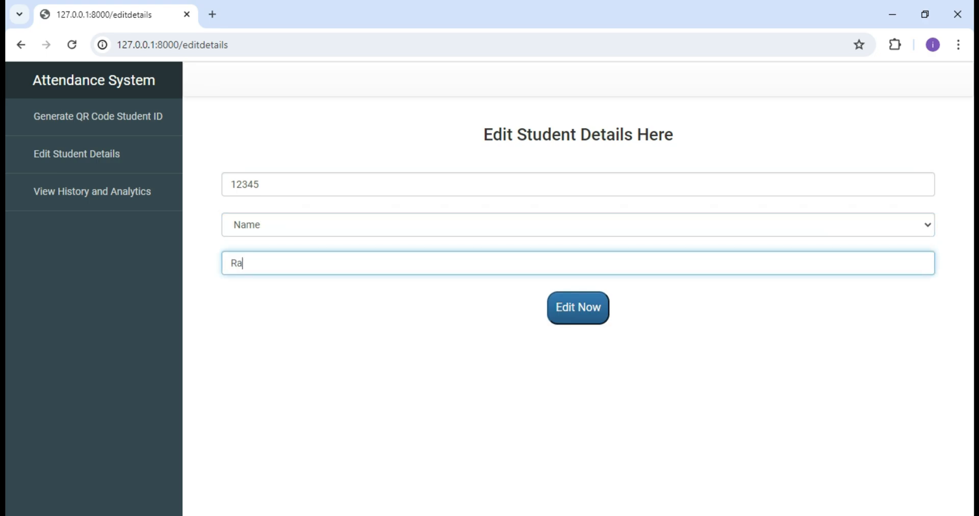
type("hul Sharma")
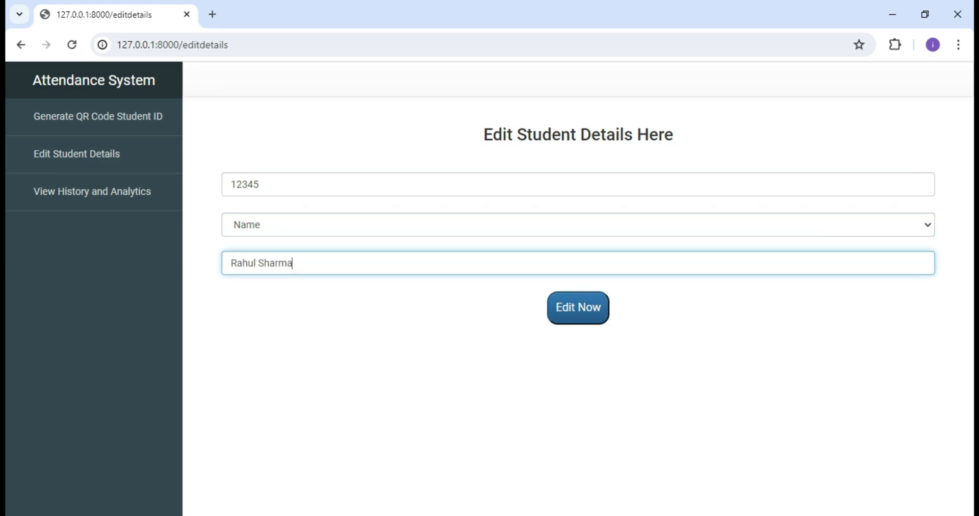
left_click(577, 307)
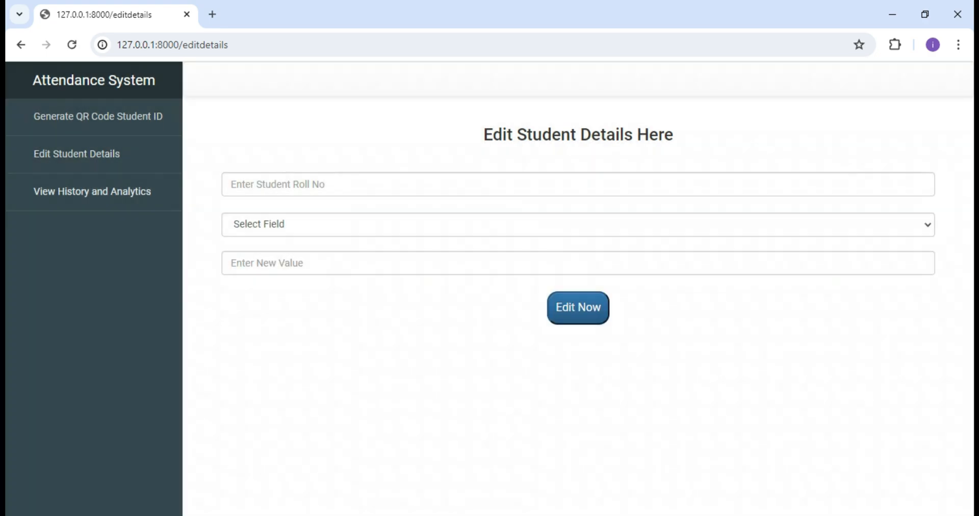
Step: Review the IOT and CC attendance tables dated 2024-06-01 on View History and Analytics
left_click(92, 191)
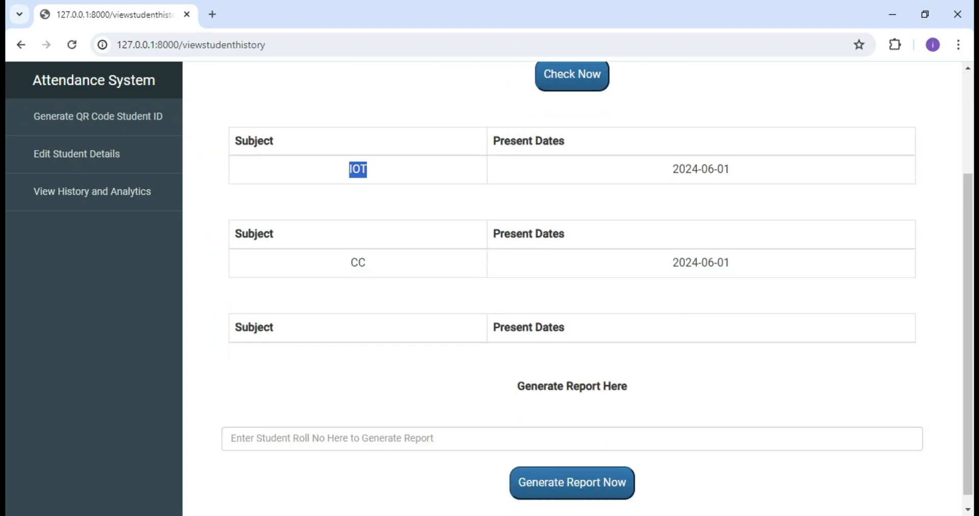
scroll("up", 3)
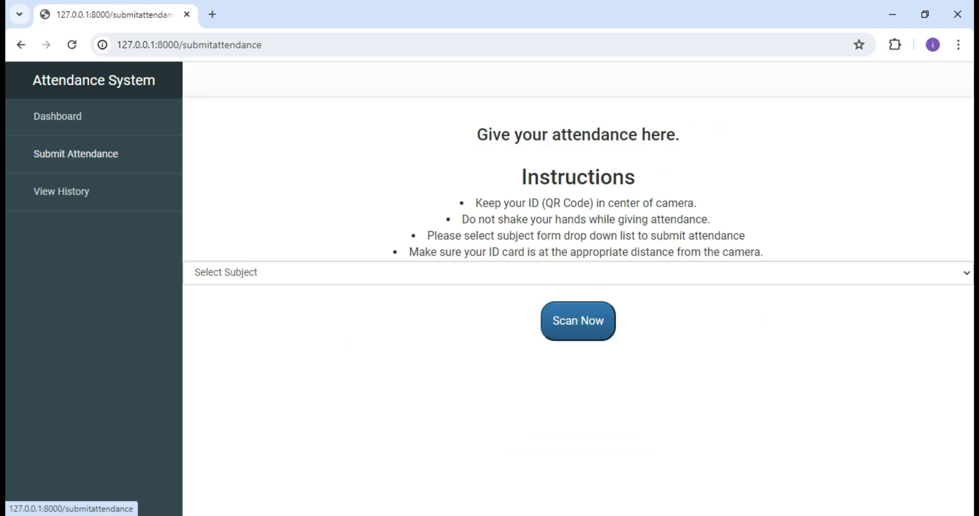
Step: Record CLOUD COMPUTING attendance by scanning the student ID and confirming the alert
left_click(577, 271)
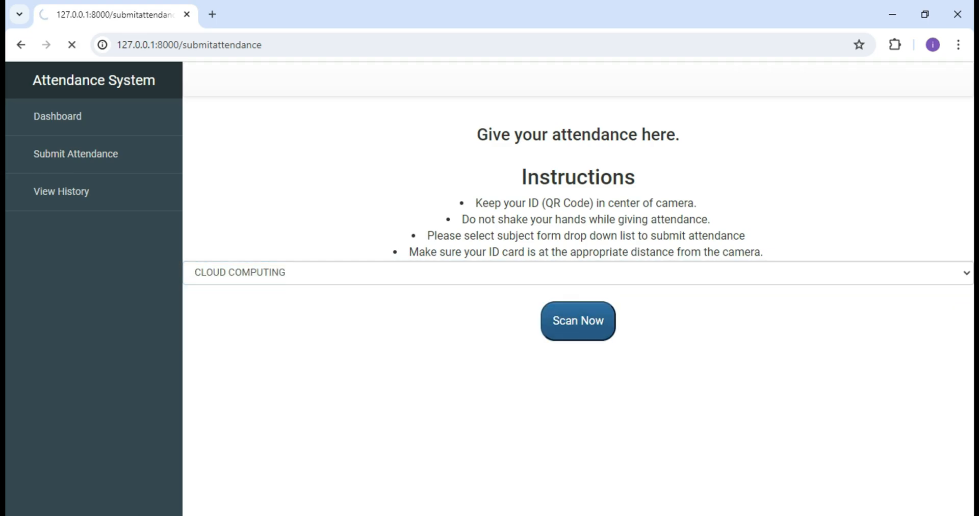
left_click(576, 320)
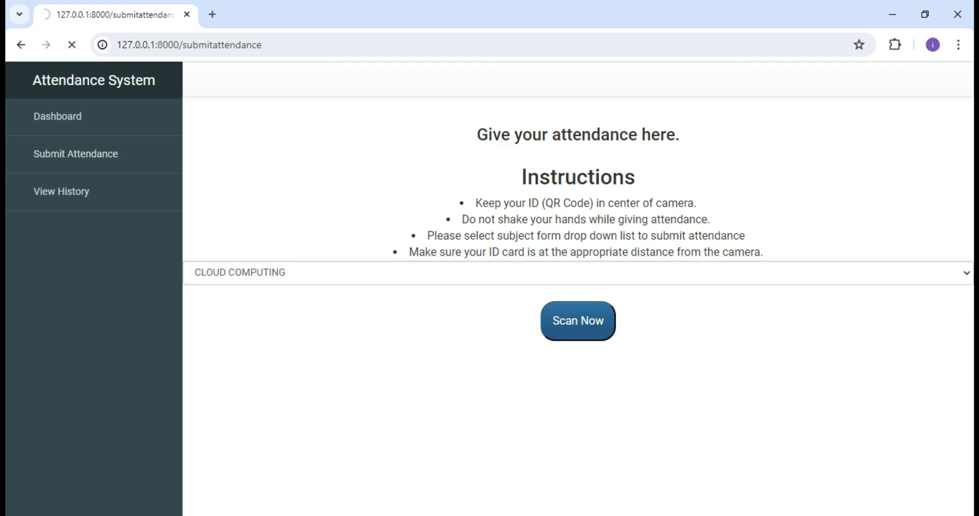
left_click(577, 320)
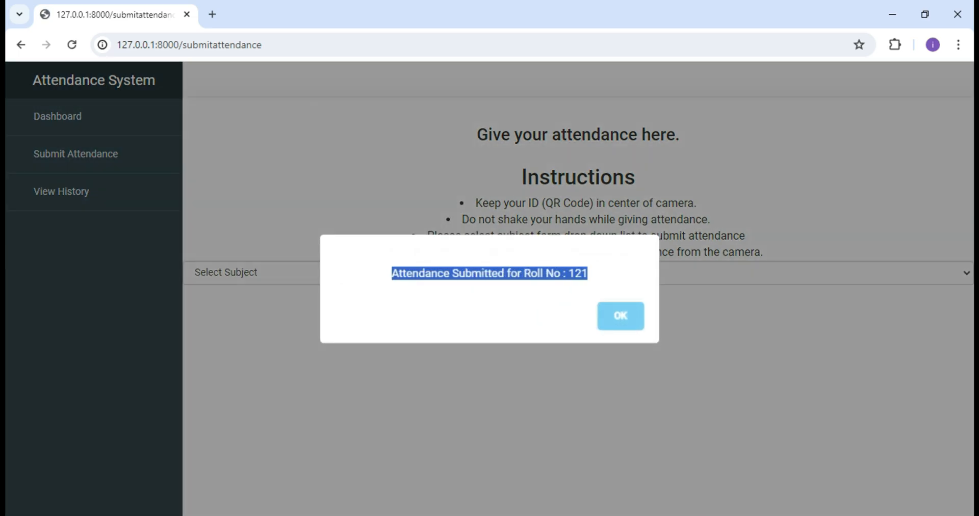
left_click(619, 315)
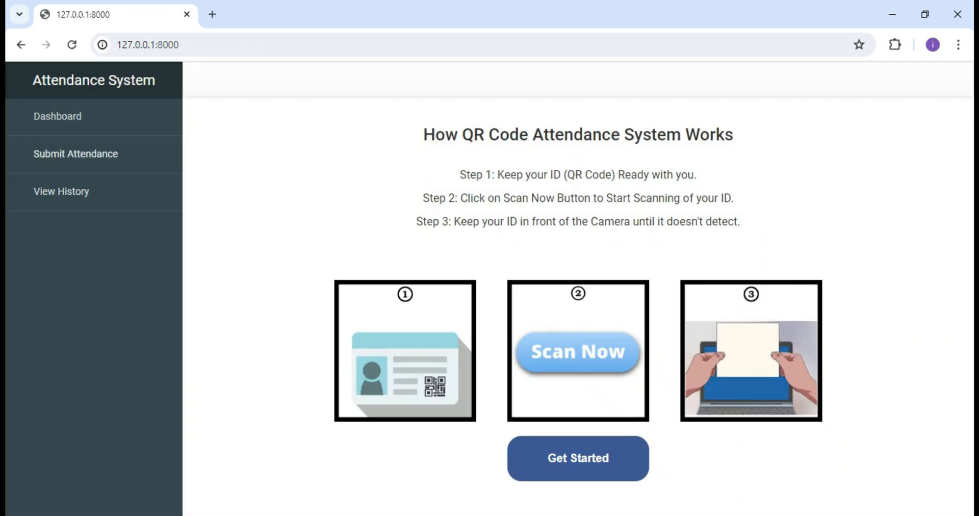
Step: Check the attendance history for roll number 121, then show views.py in Sublime Text
left_click(61, 191)
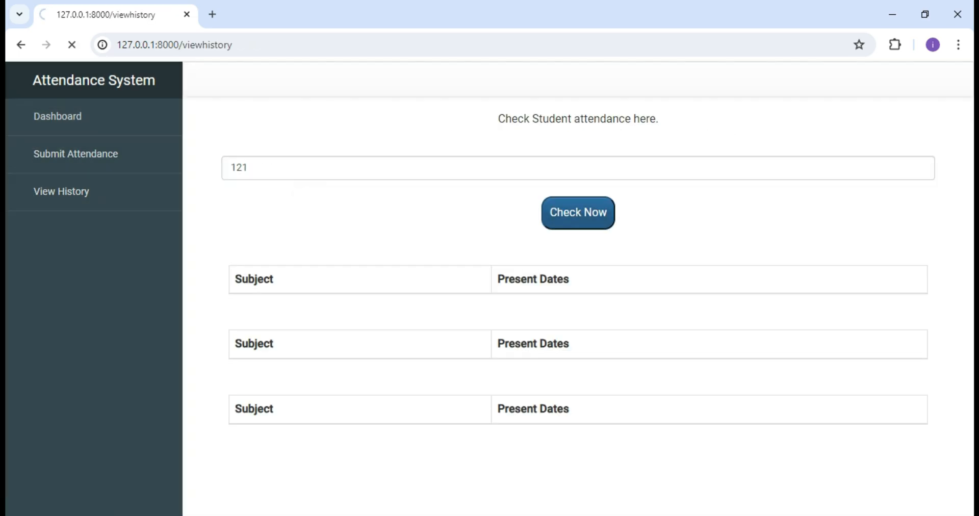
left_click(577, 212)
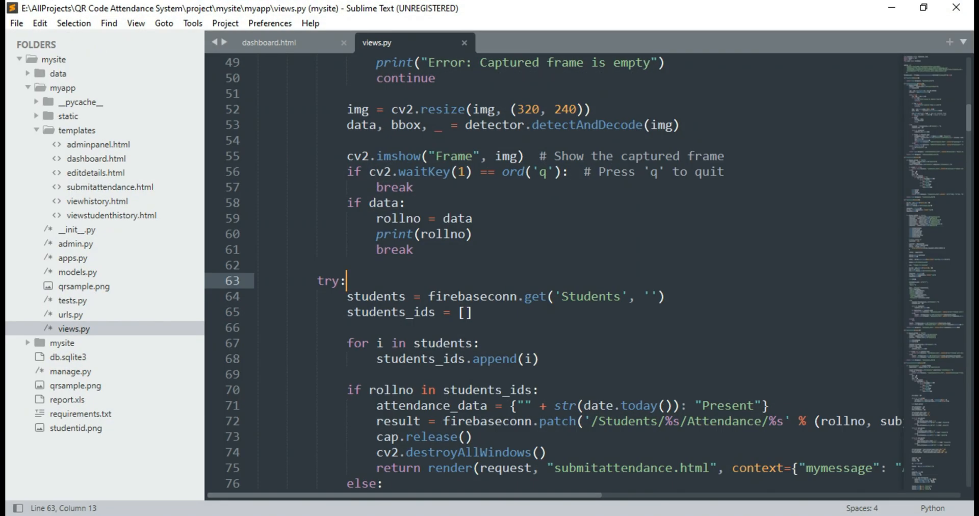
scroll("down", 3)
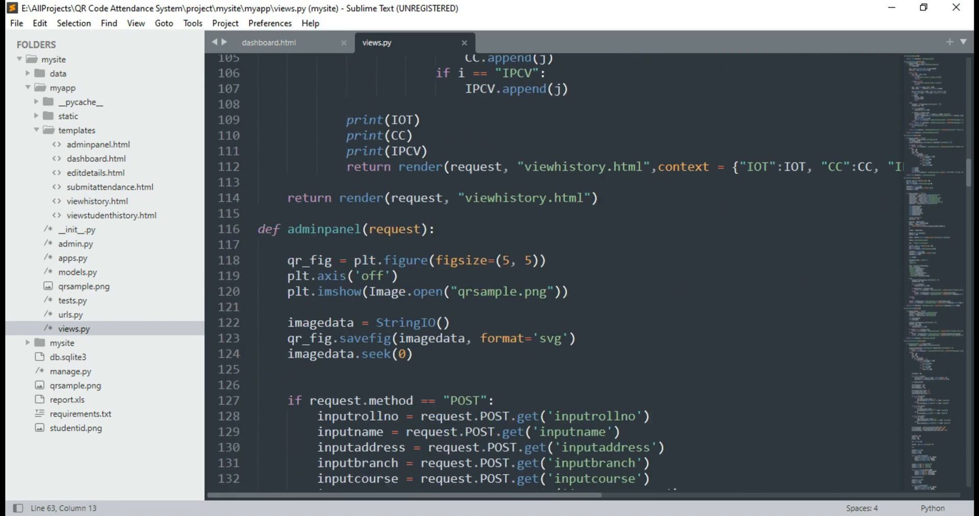
left_click(268, 43)
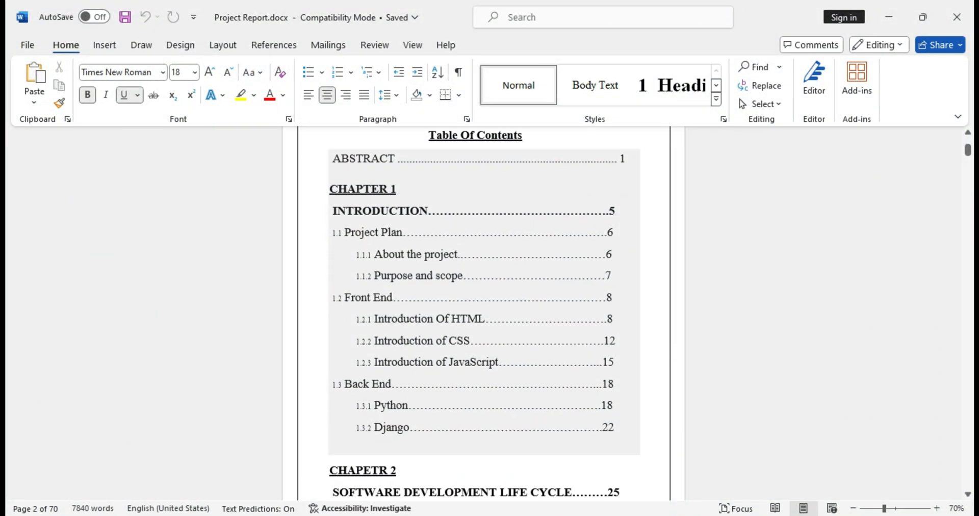
Step: Scroll Project Report.docx from the Table of Contents down to Chapter 6 Snapshots
scroll("down", 3)
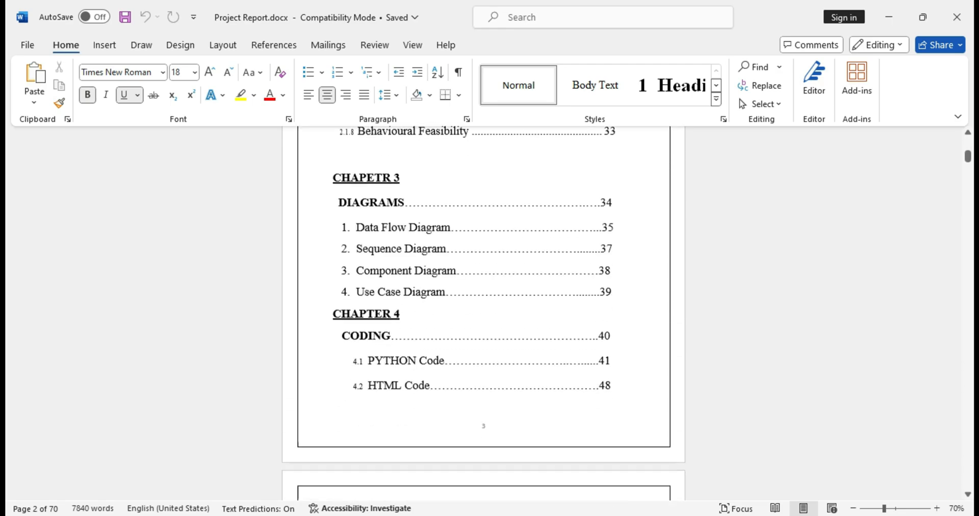
scroll("down", 3)
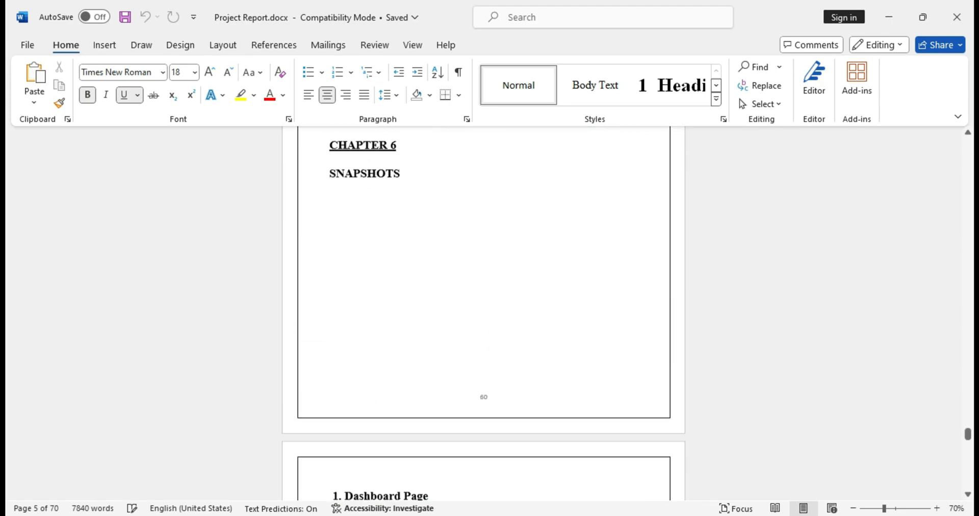